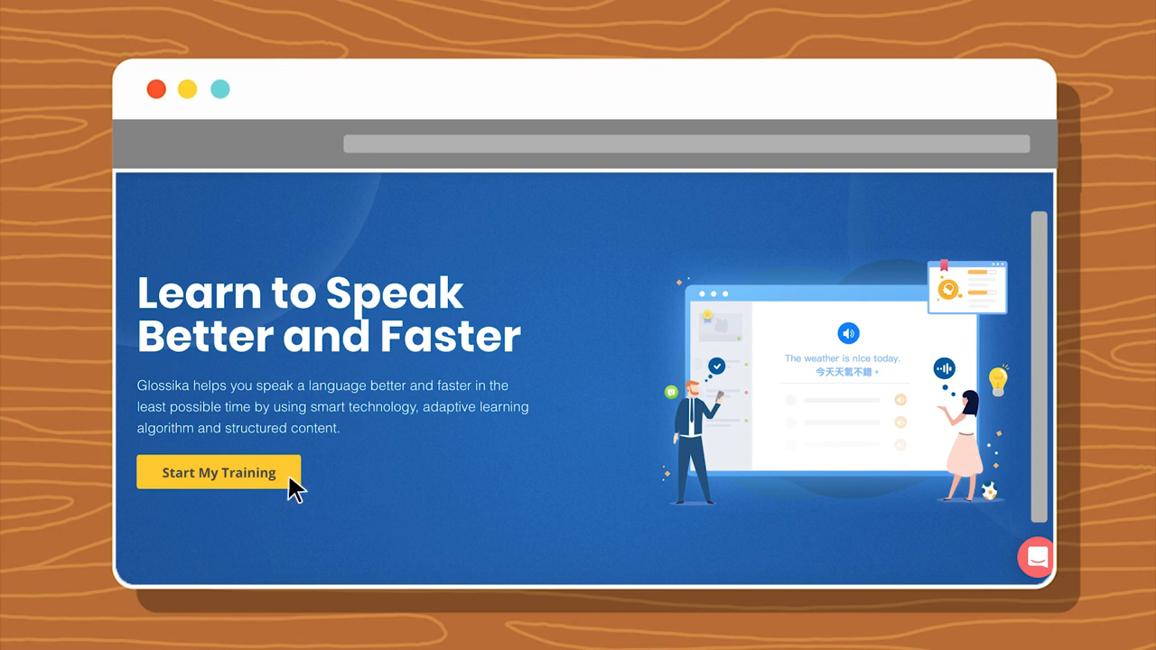
Step: Start training from the 'Learn to Speak Better and Faster' landing page
click(219, 472)
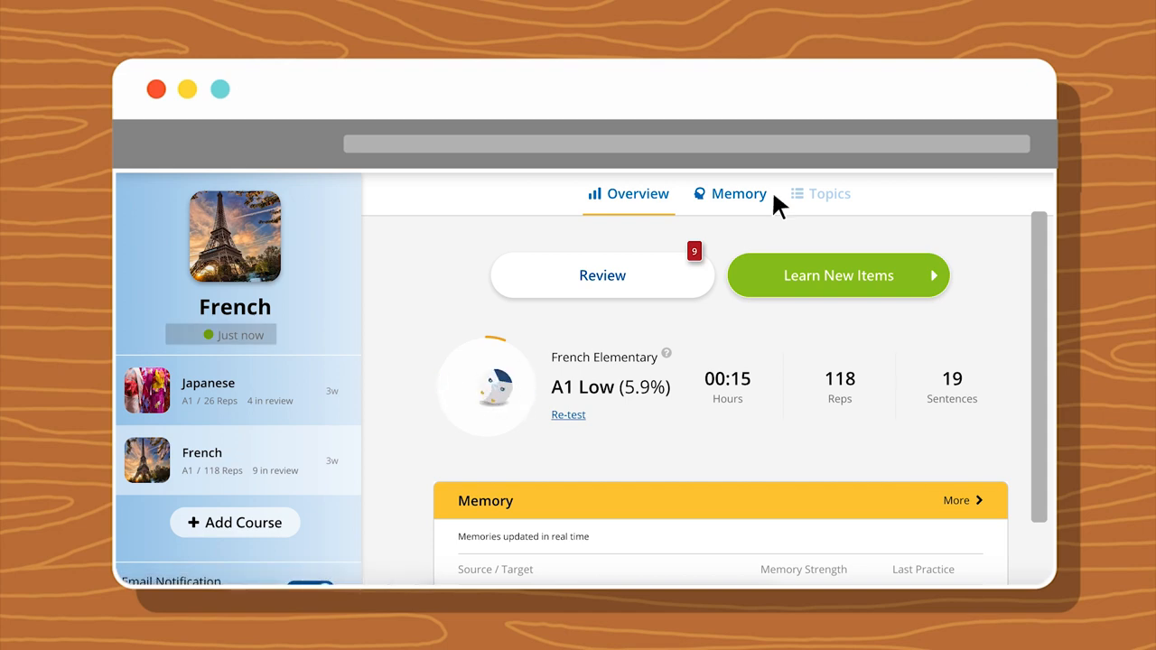
Step: Browse the Memory tab, All Sentences filter and Topics, then return to Overview and enter practice
click(737, 193)
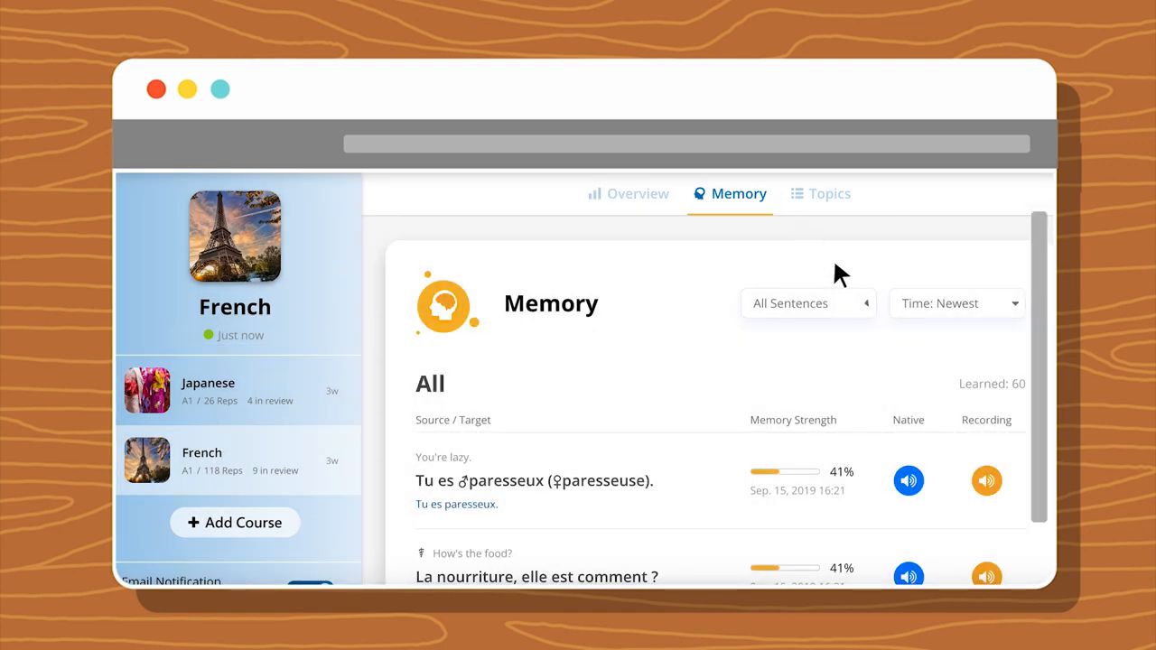
click(807, 303)
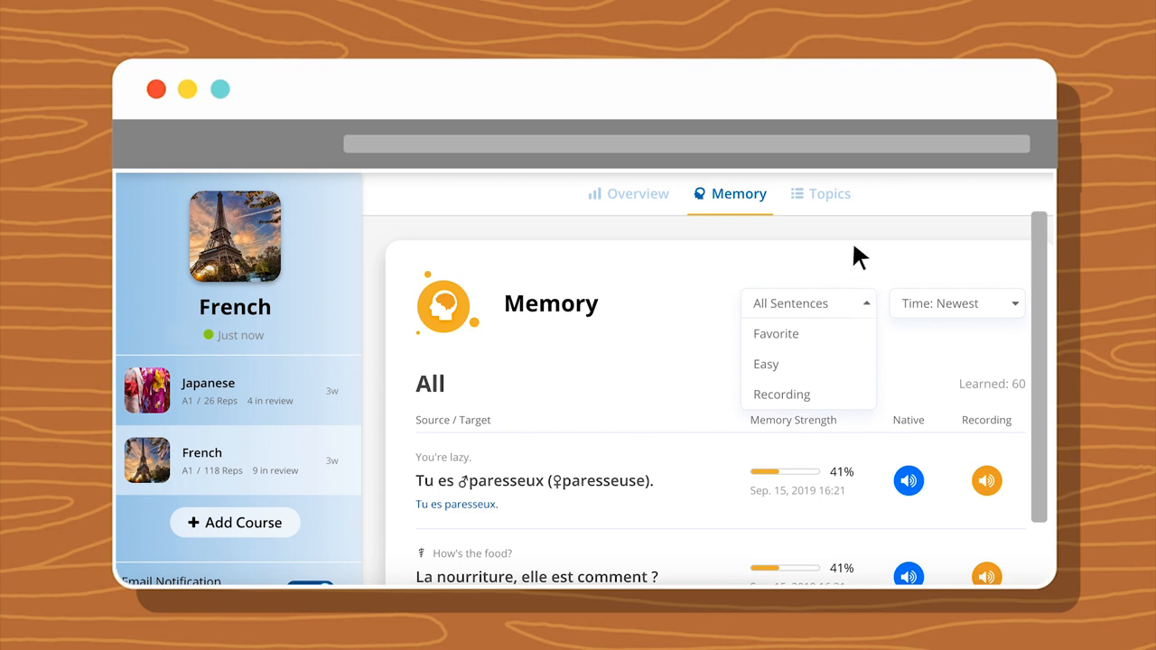
click(828, 193)
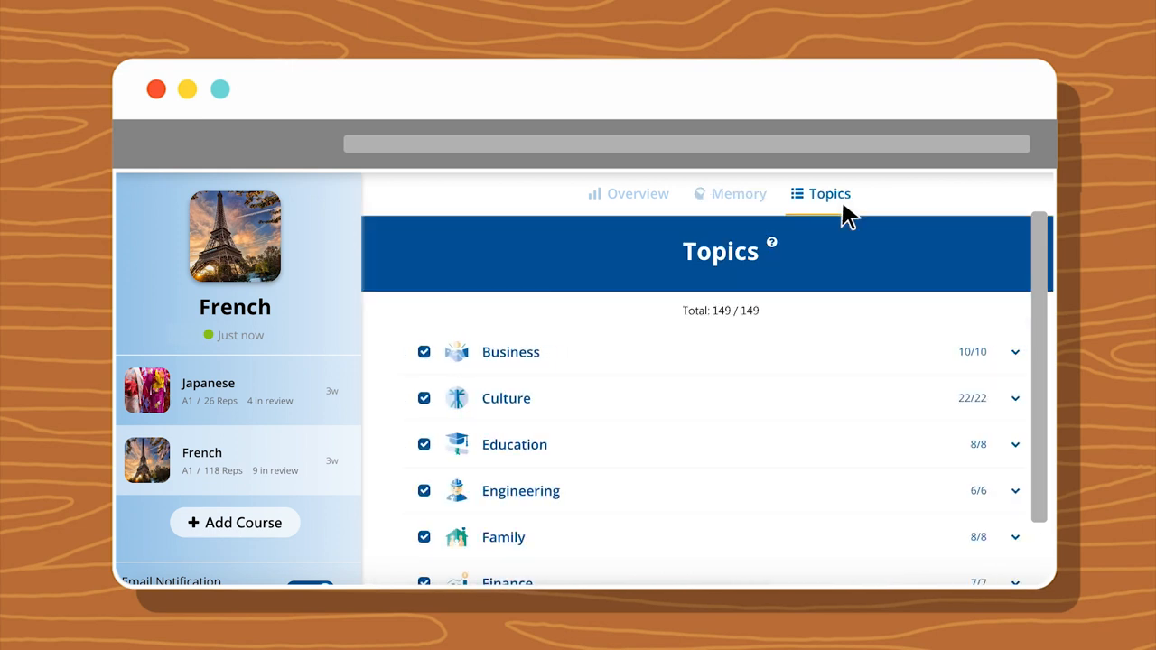
click(637, 194)
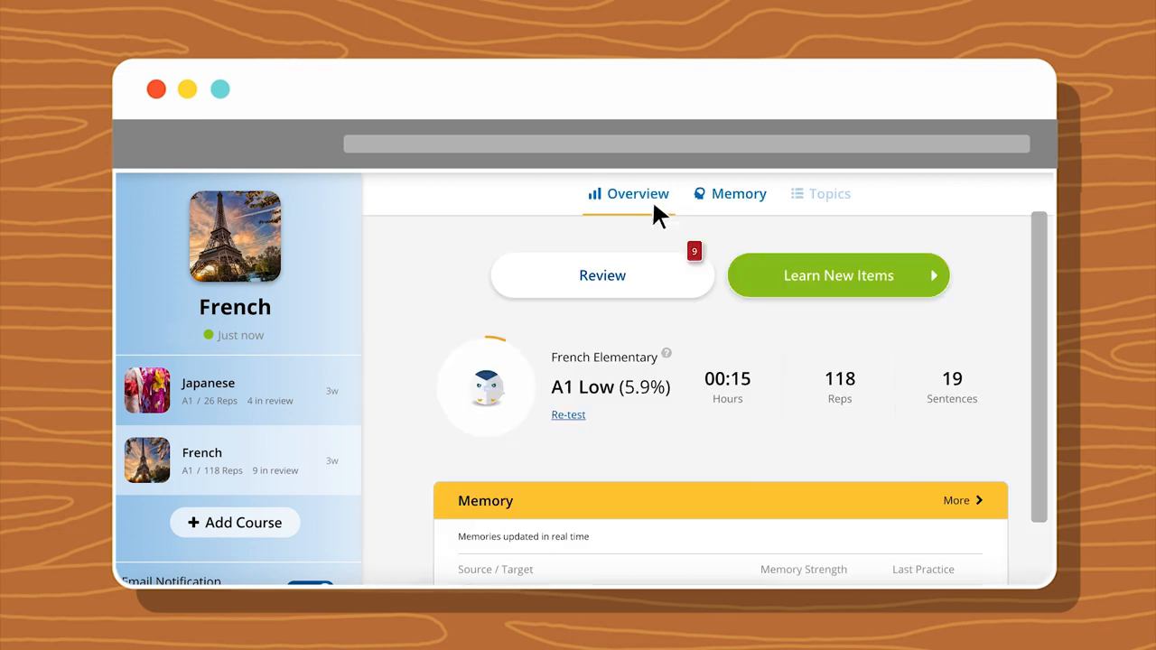
click(837, 275)
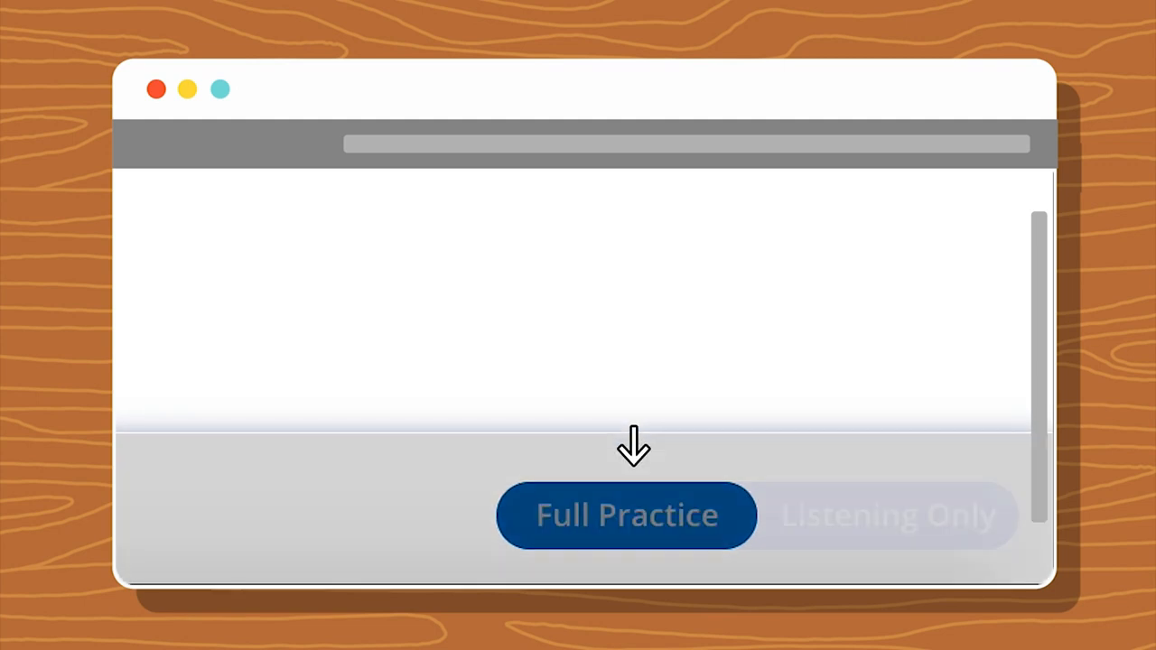
Step: Toggle to Listening Only and back to Full Practice to begin the Typing drill
click(887, 515)
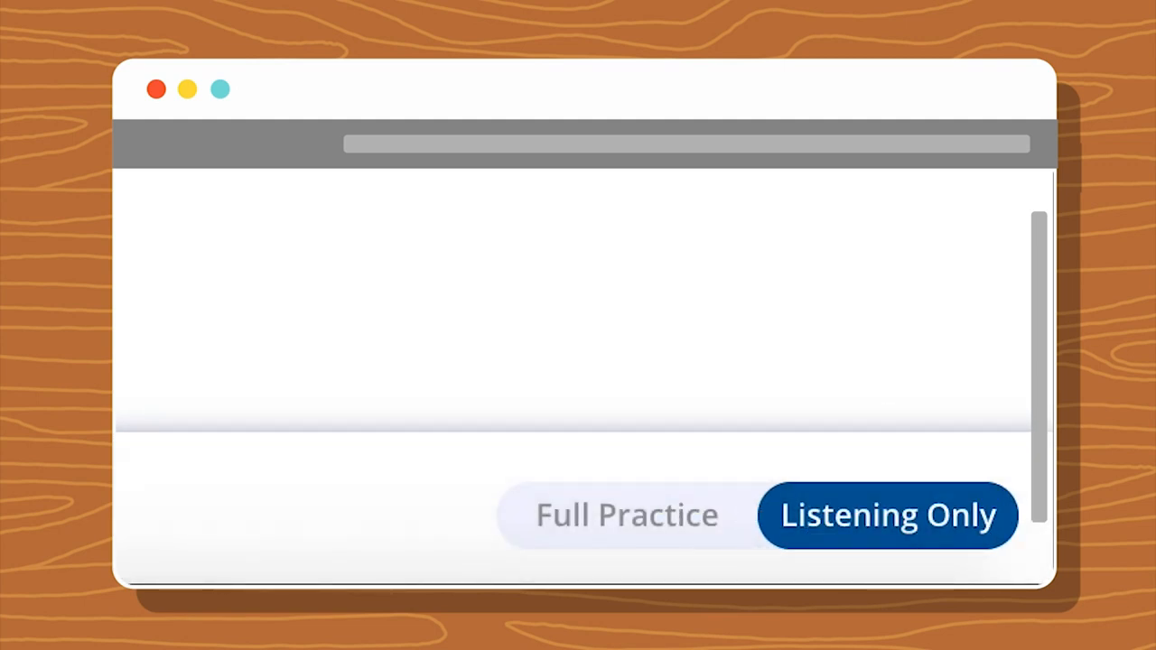
click(627, 514)
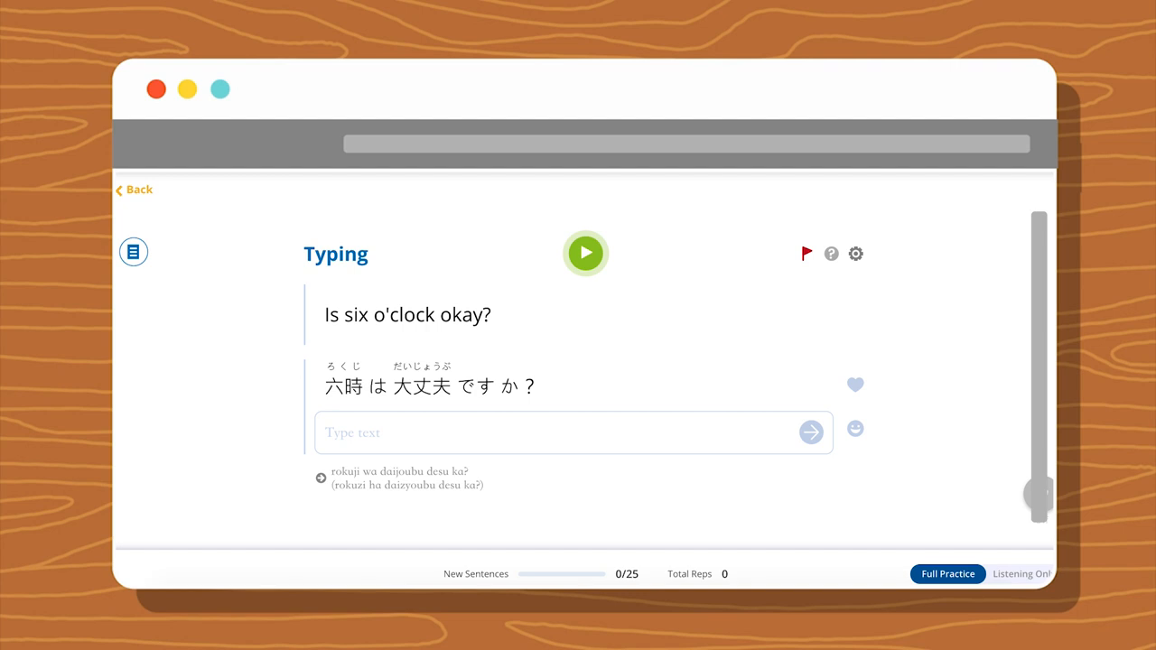
mouse_move(959, 416)
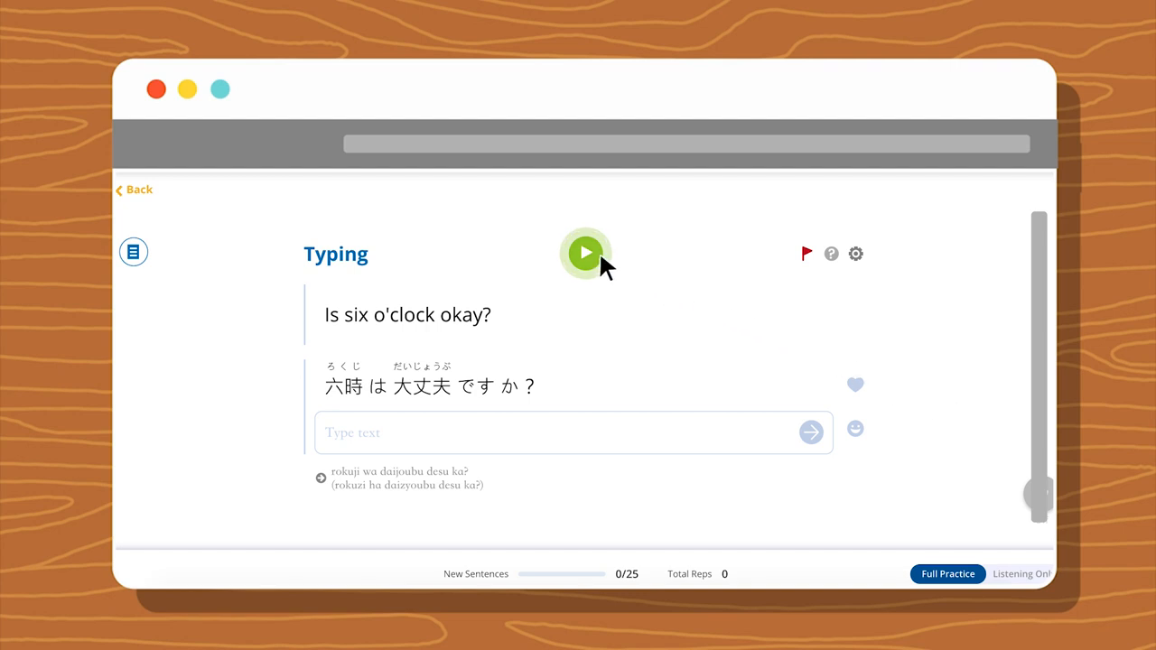
Step: Play 'Is six o'clock okay?', type the Japanese answer (rokuji wa dai…) and submit
click(585, 252)
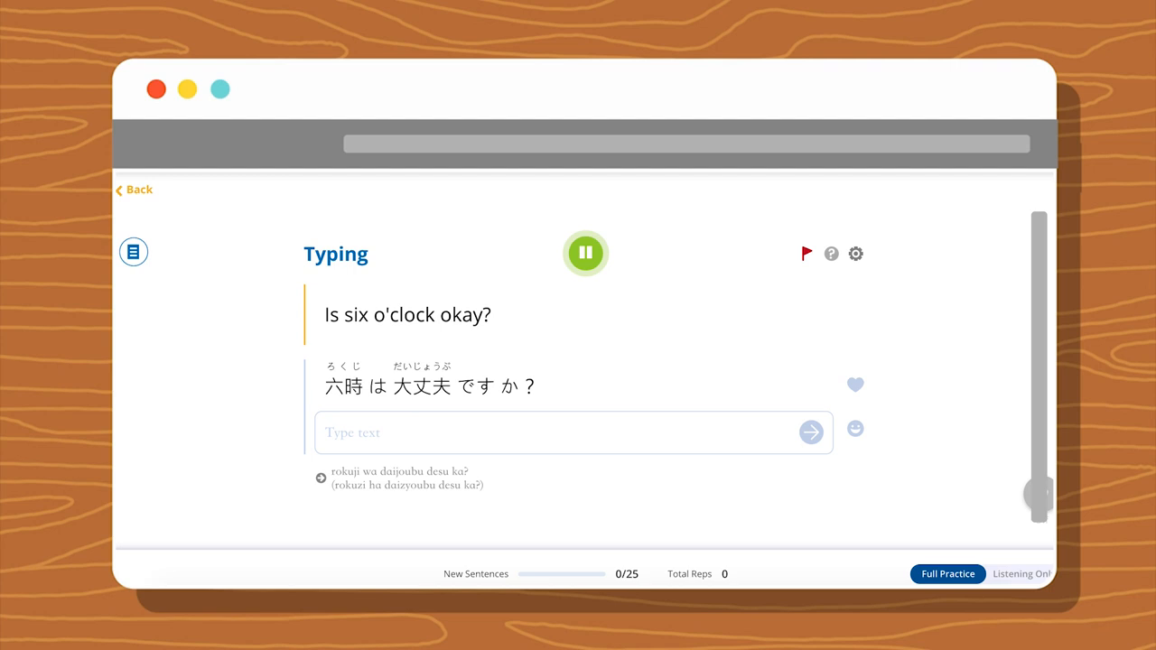
text(ro)
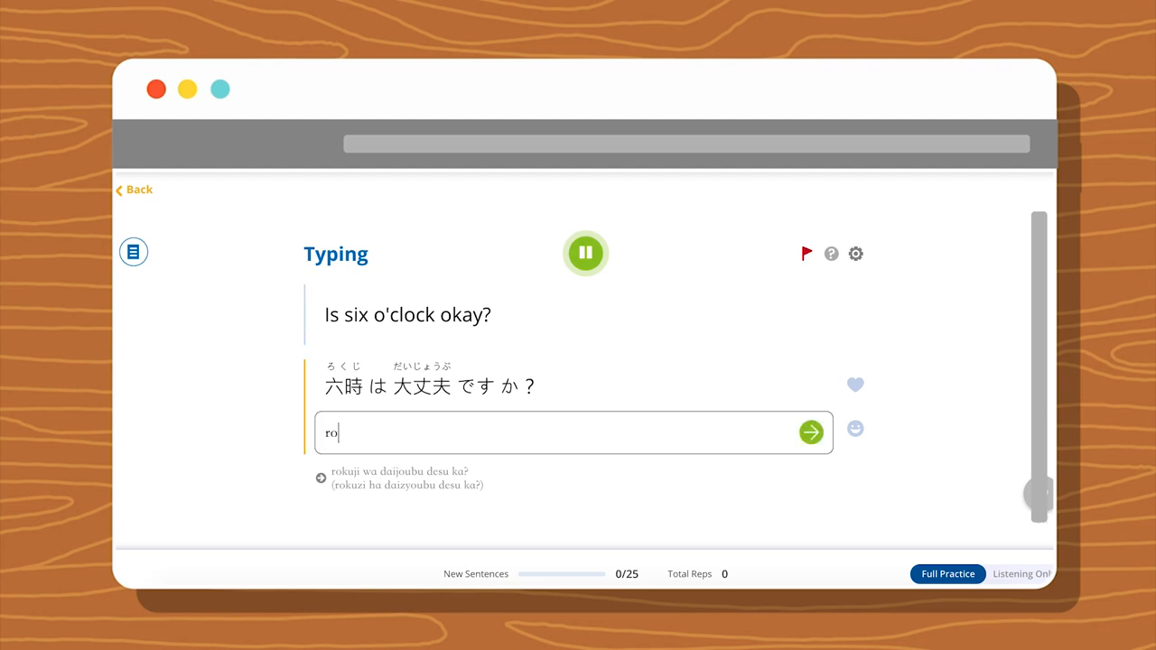
text(rokuji wa dai)
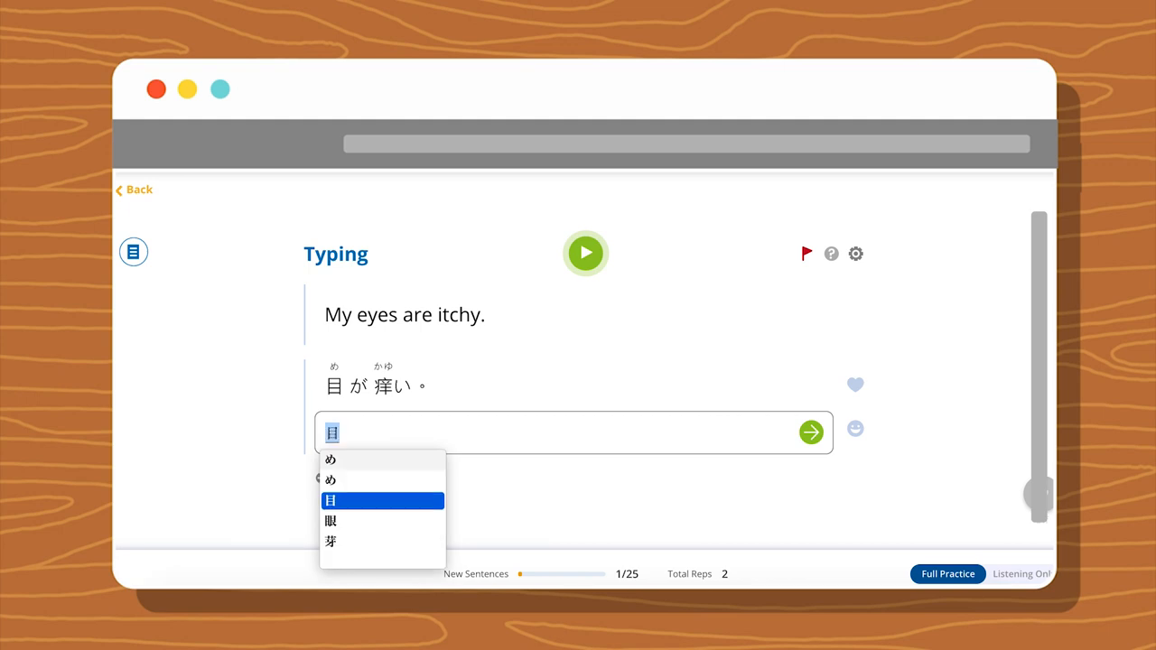
text(がかy)
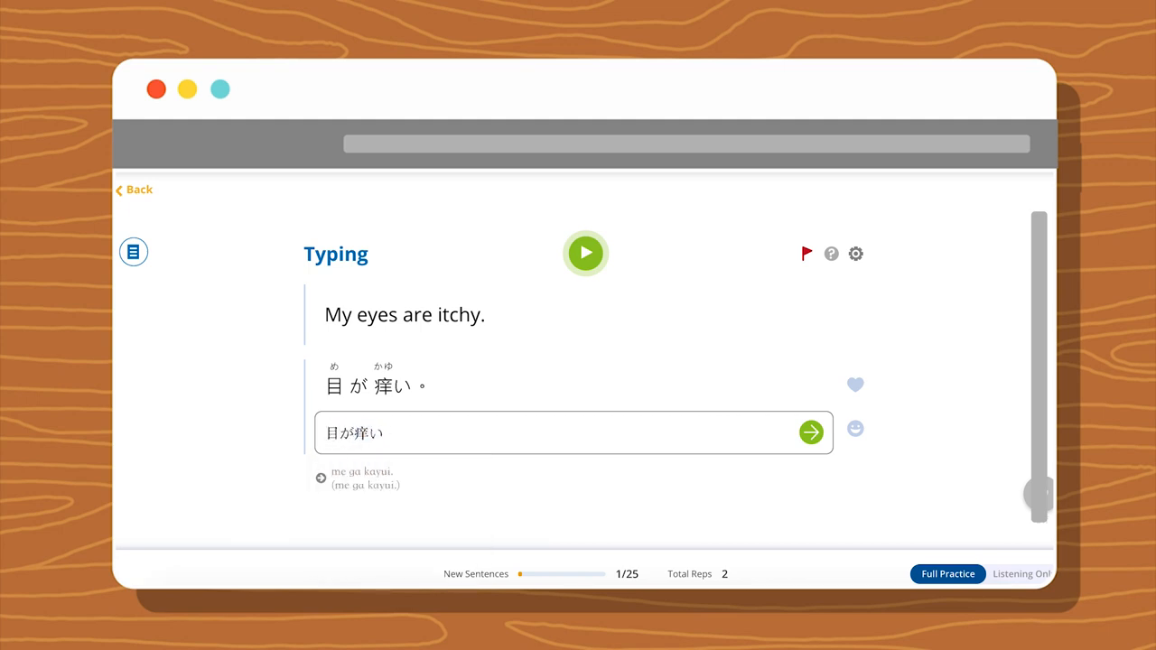
click(810, 433)
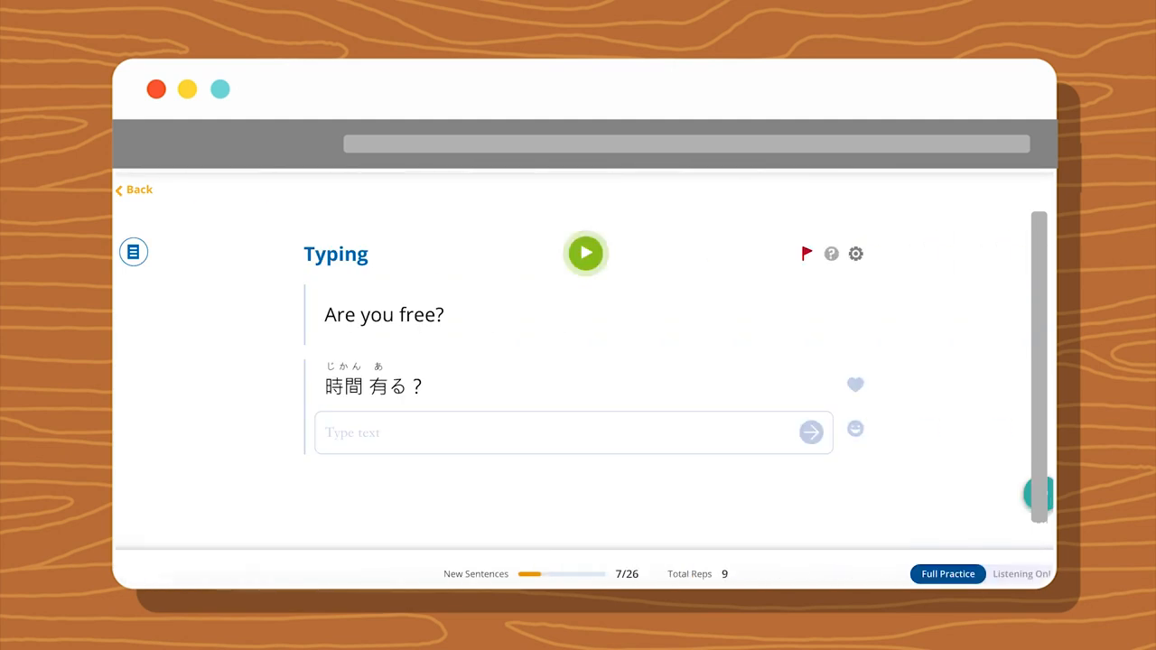
Step: Play 'Are you free?' and begin typing its Japanese answer
click(585, 254)
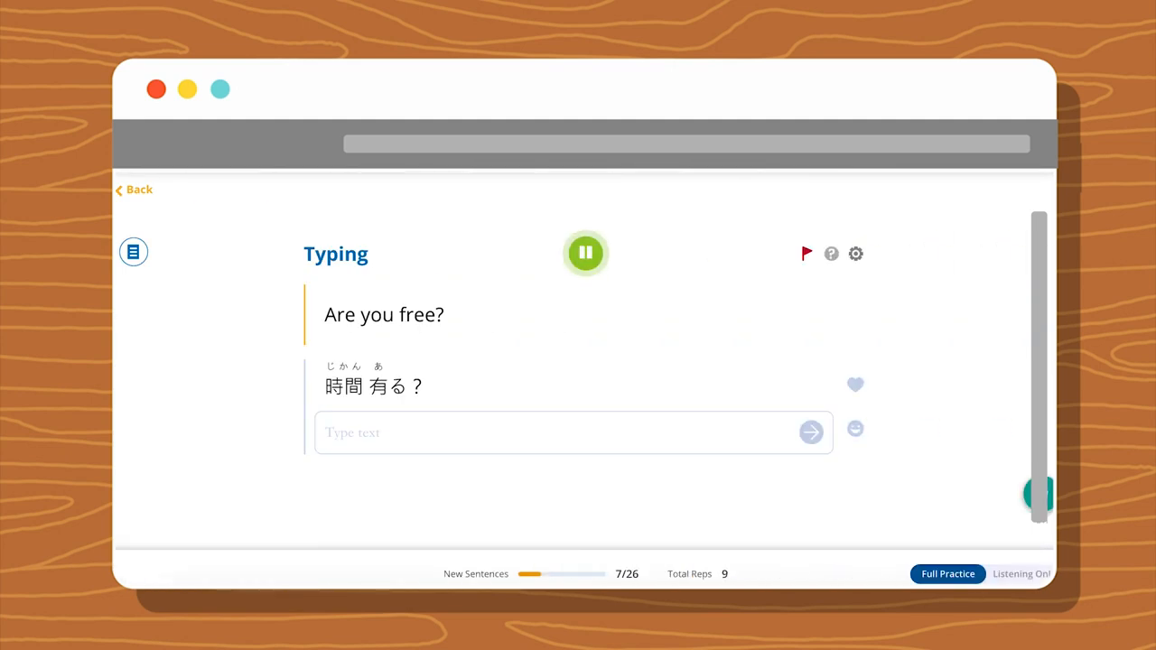
click(573, 433)
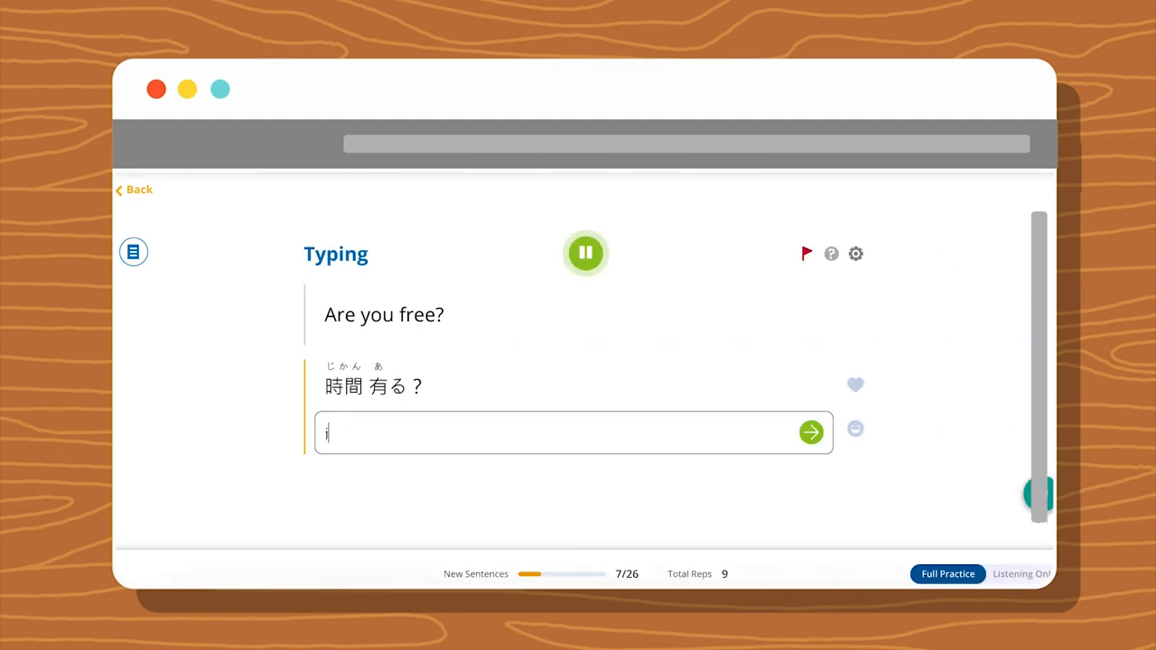
text(ji)
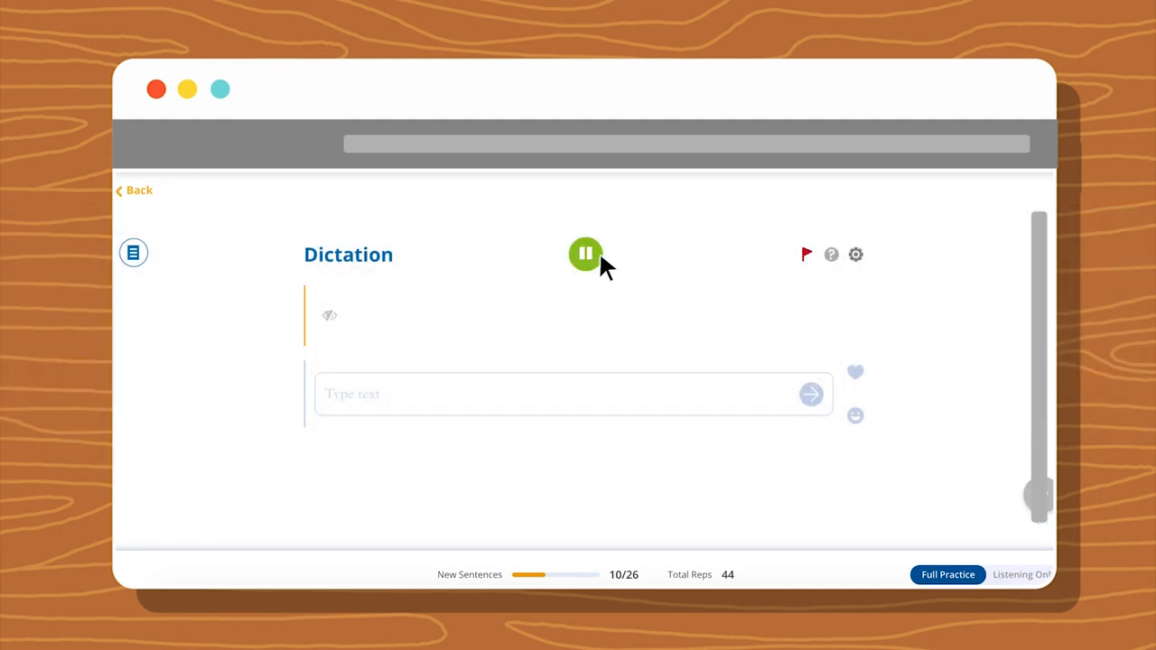
Step: Pause the dictation audio, type 'Je su' as the French answer, and submit
click(585, 254)
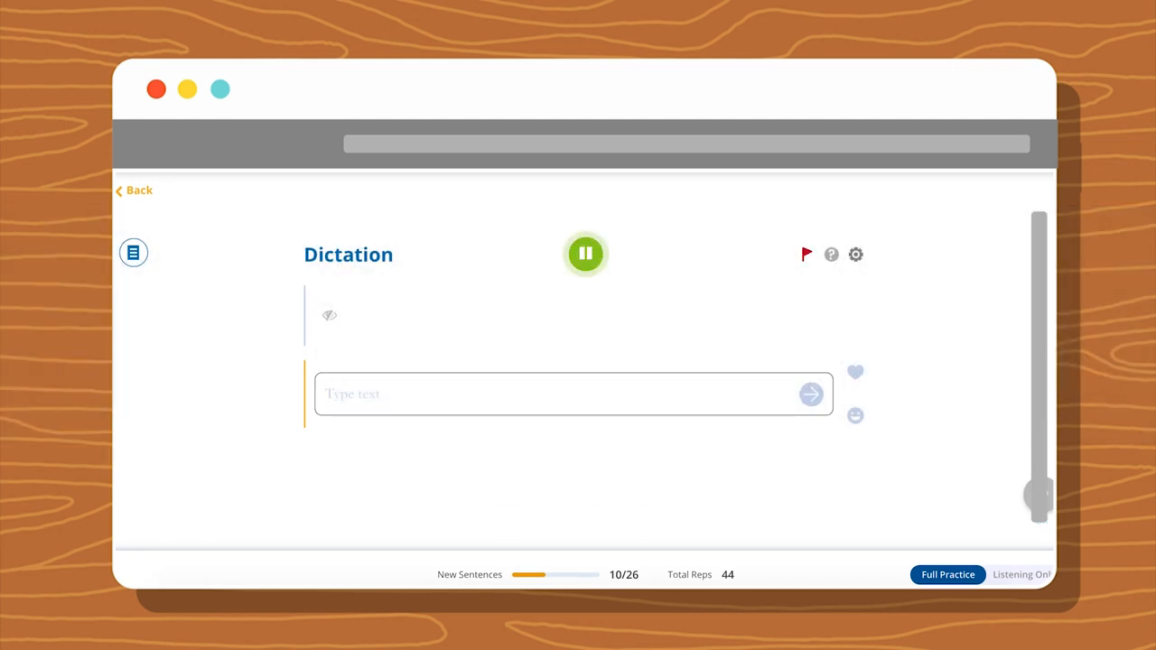
click(585, 254)
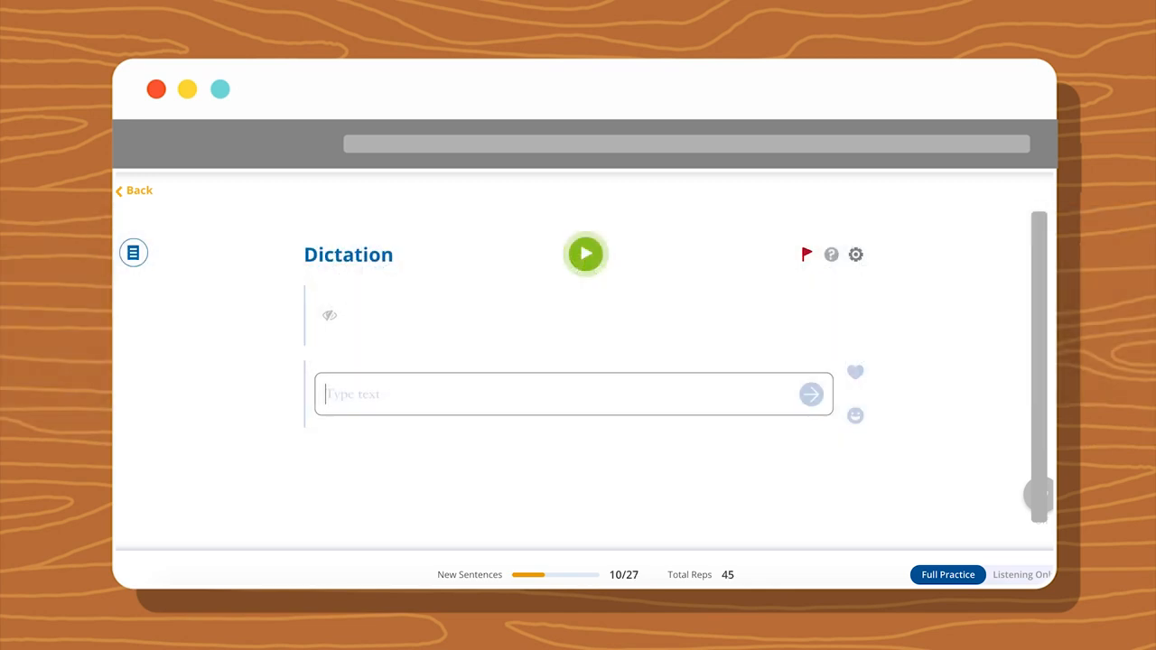
text(Je)
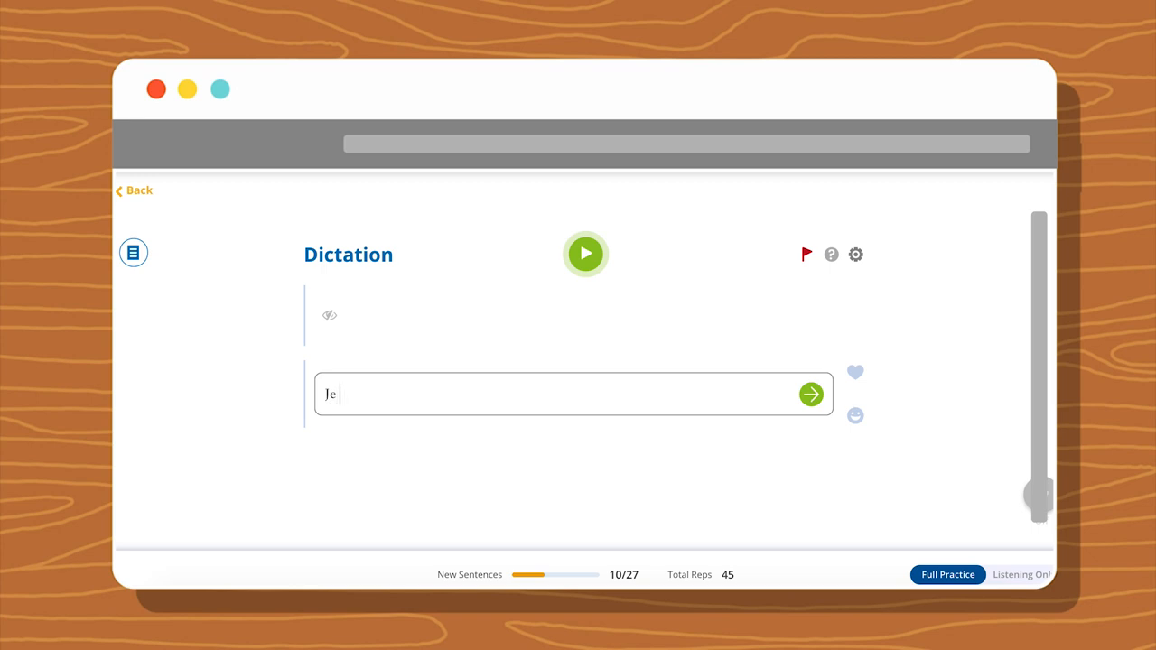
text(su)
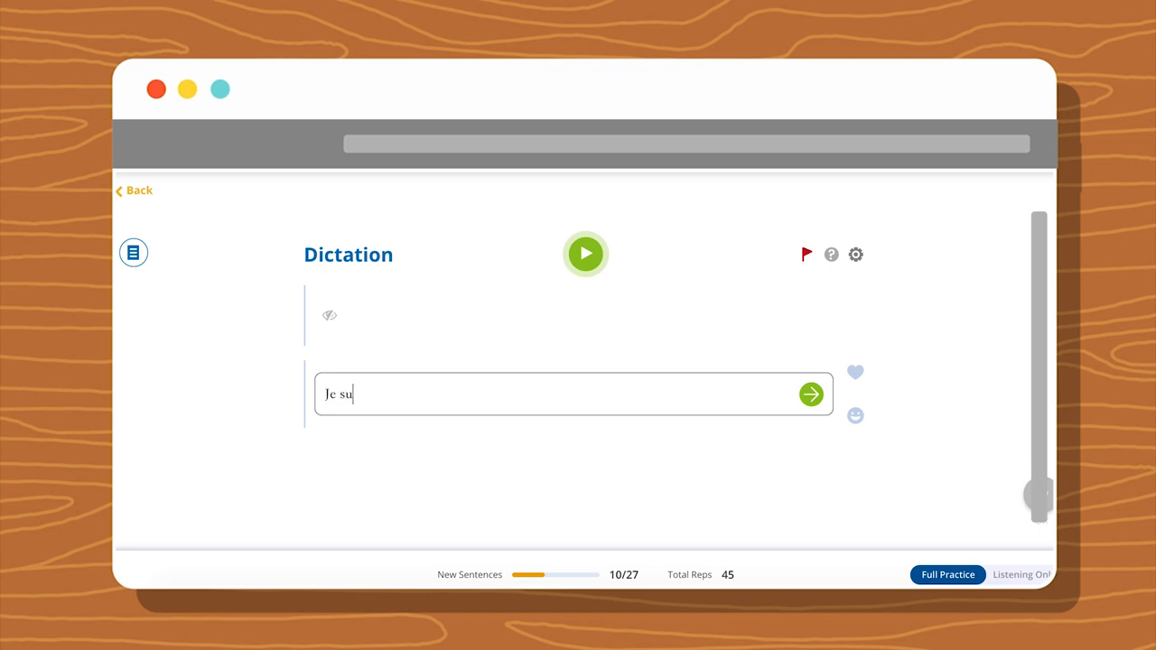
click(947, 575)
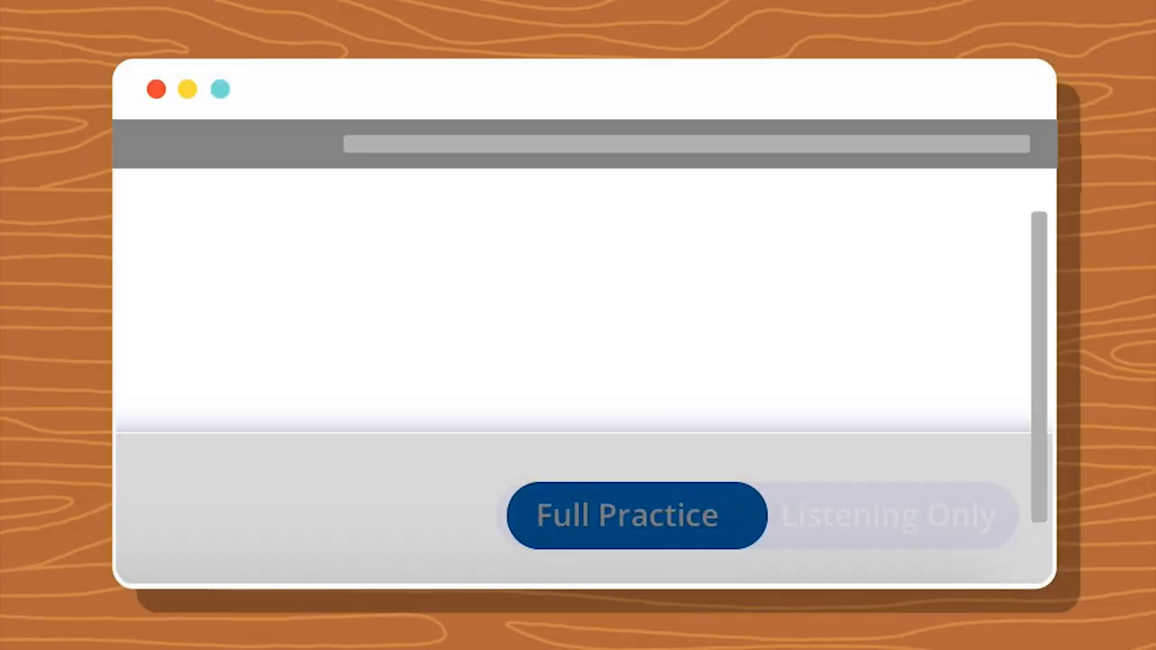
Step: Switch to Listening Only and advance through the playing Japanese sentences
click(888, 515)
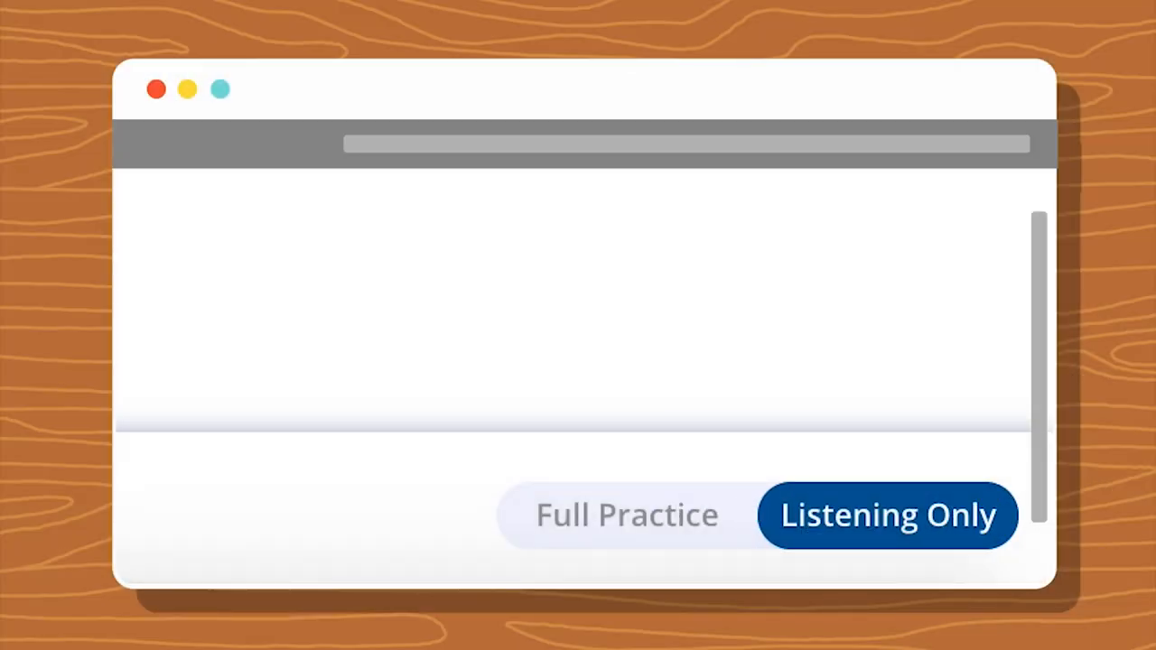
click(887, 514)
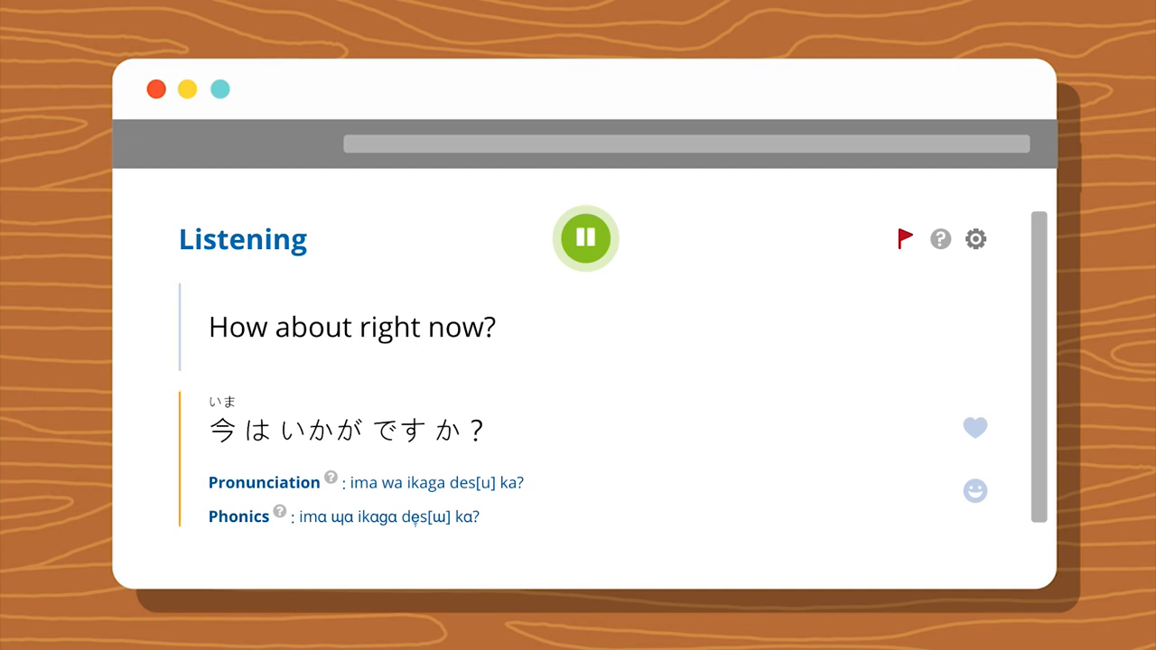
click(584, 238)
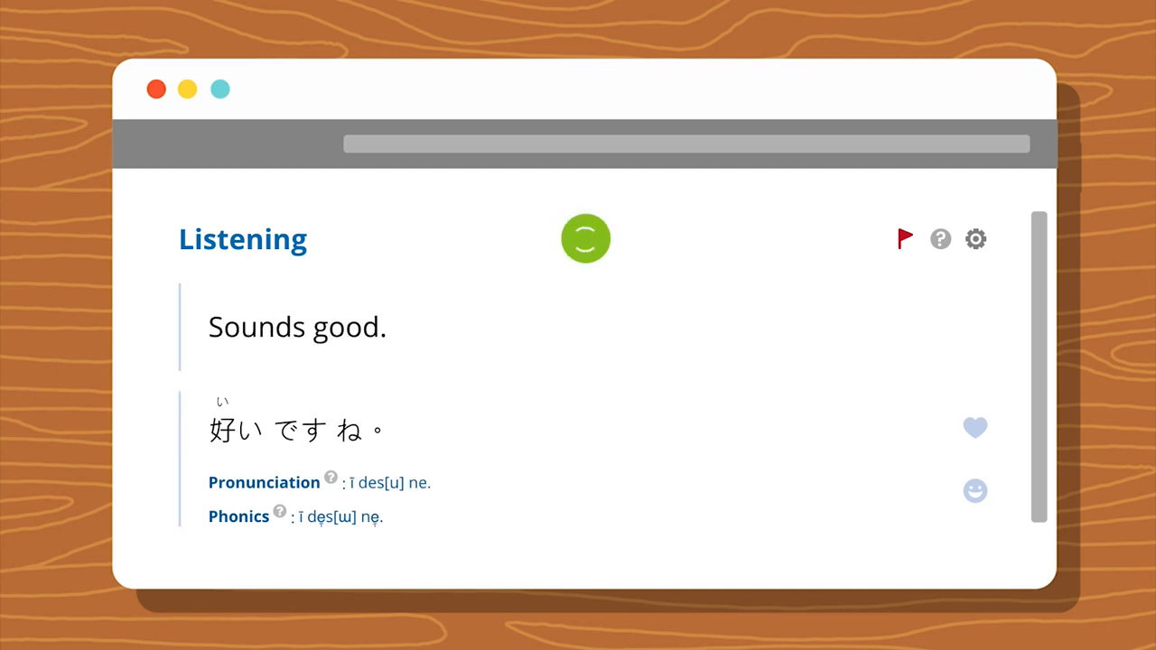
click(584, 239)
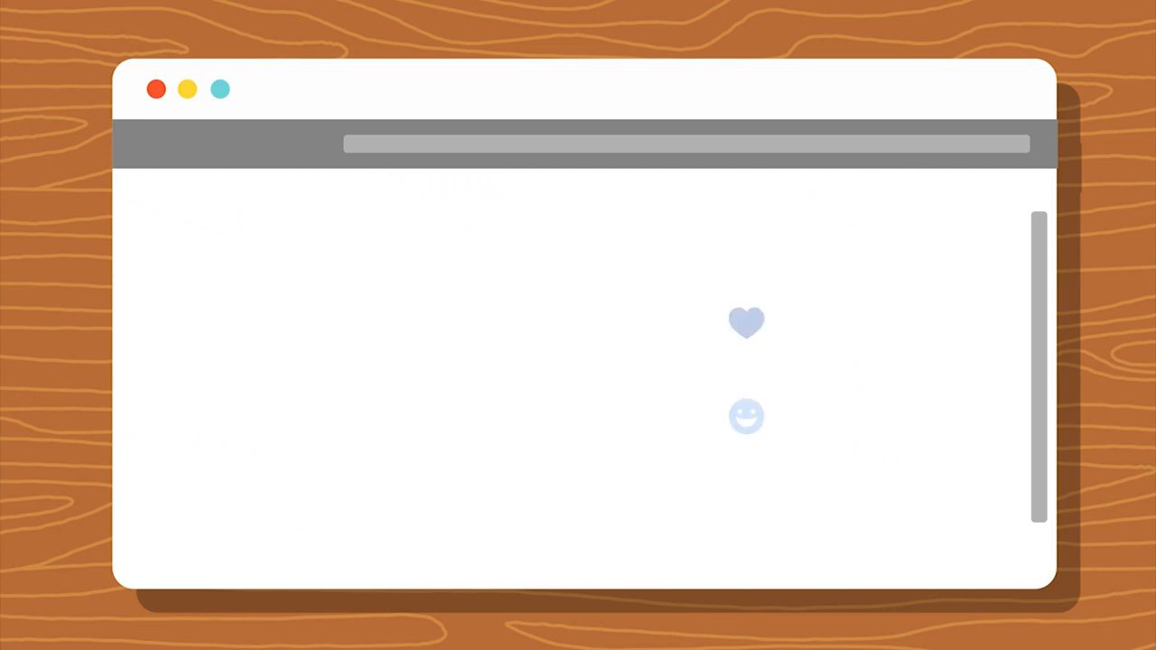
Step: Open the audio settings and show the Target Language Speed choices
click(746, 416)
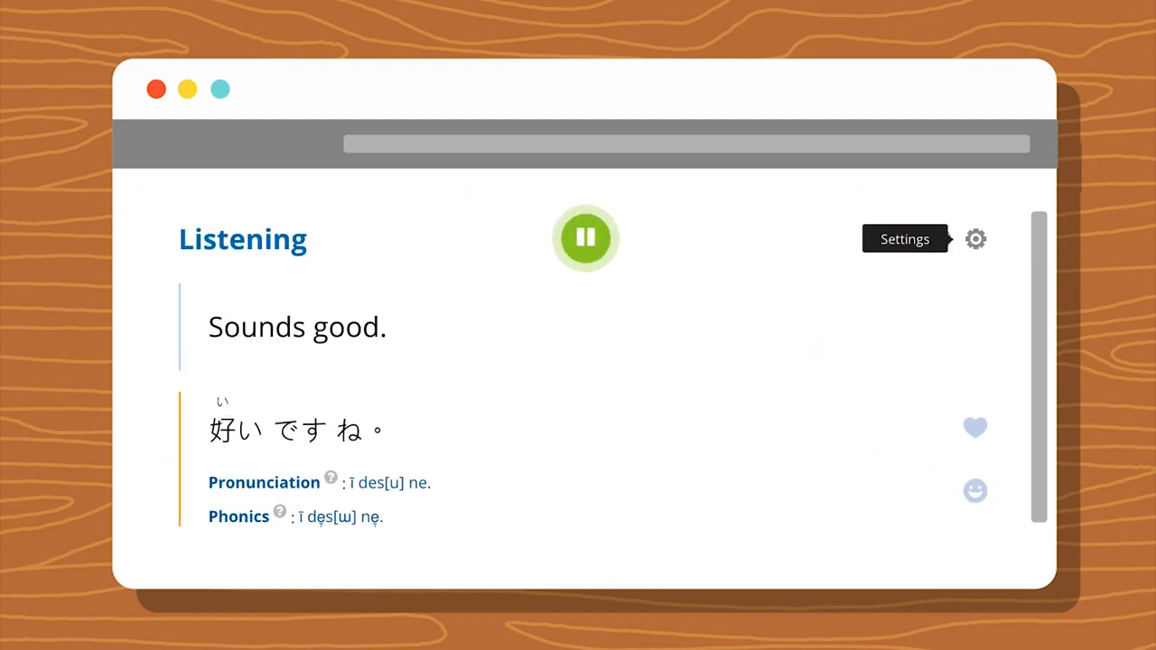
click(975, 238)
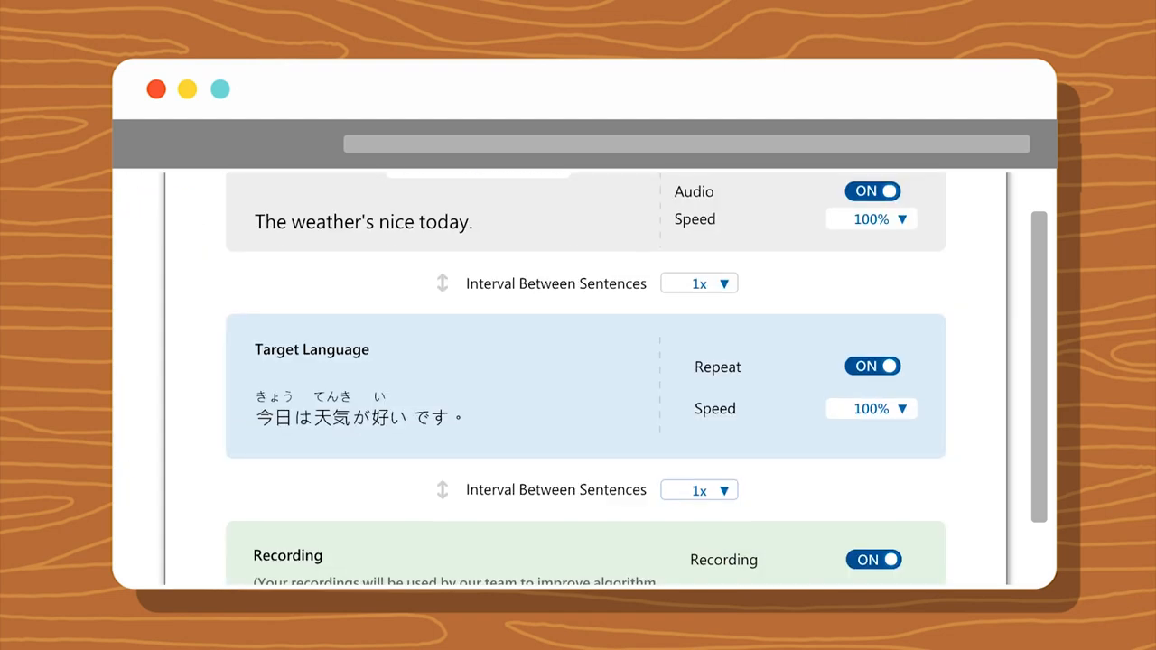
click(871, 409)
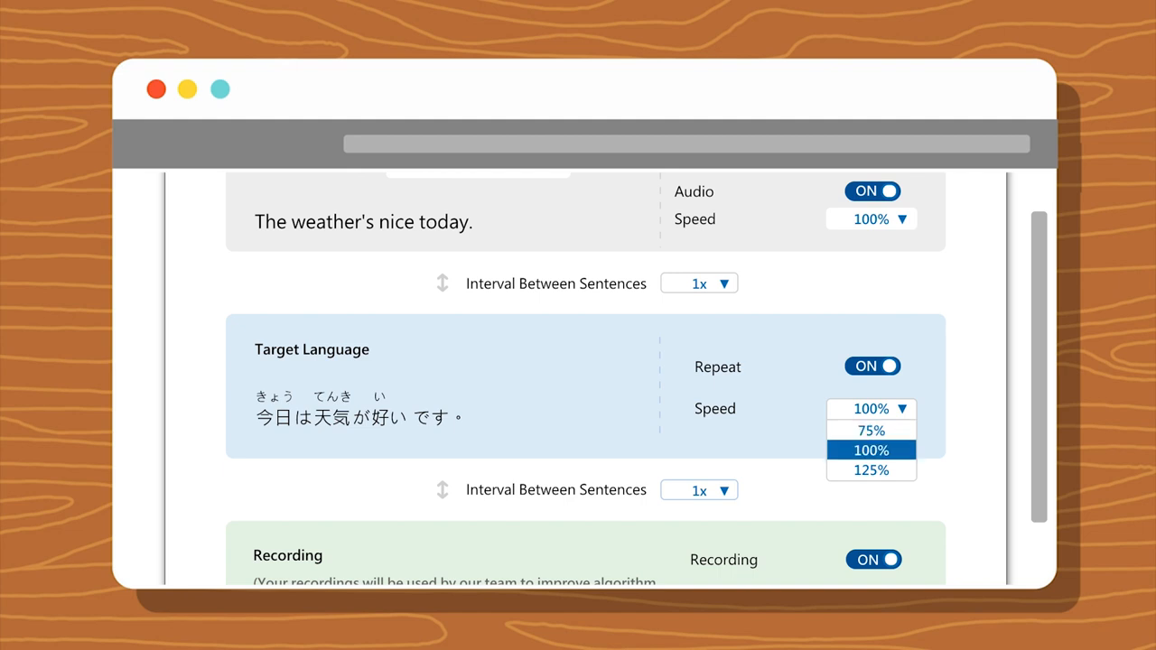